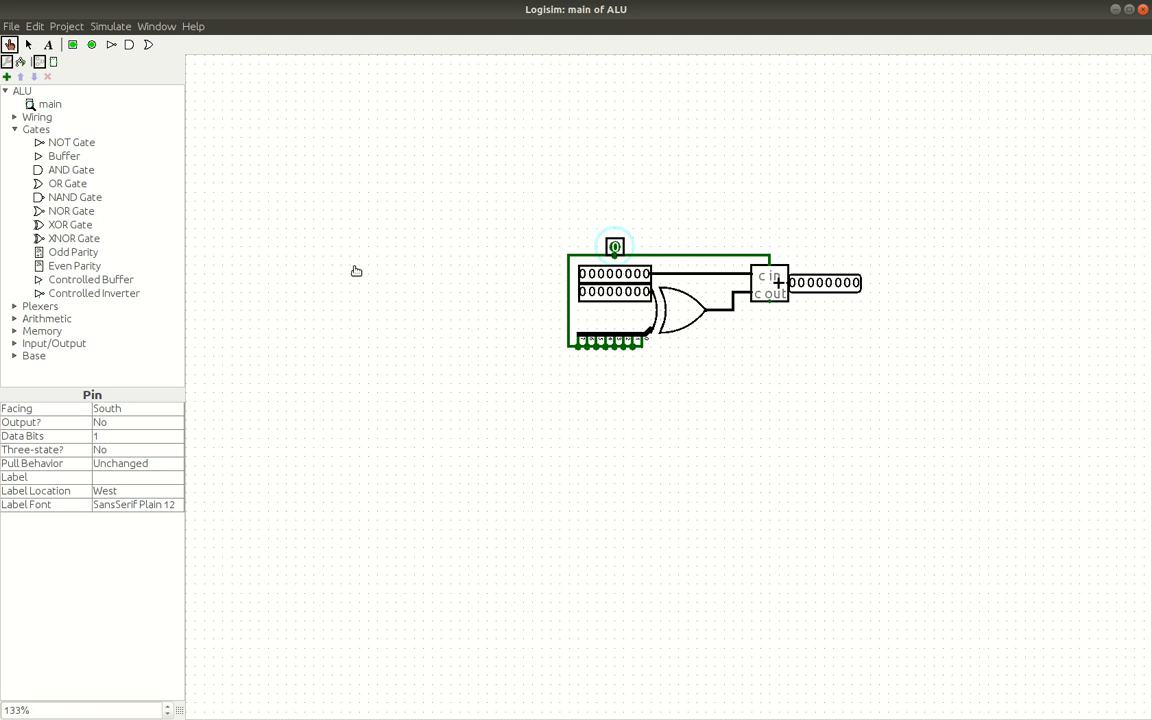
{"action": "mouse_move", "coordinate": [1005, 259]}
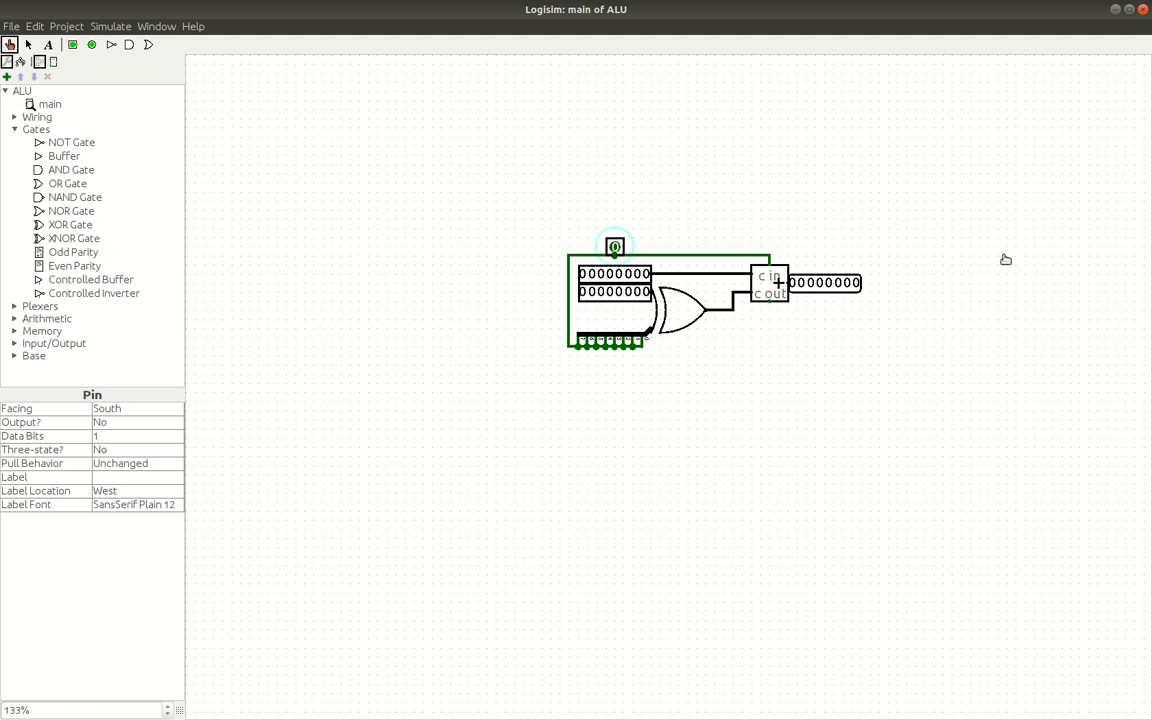
{"action": "mouse_move", "coordinate": [778, 377]}
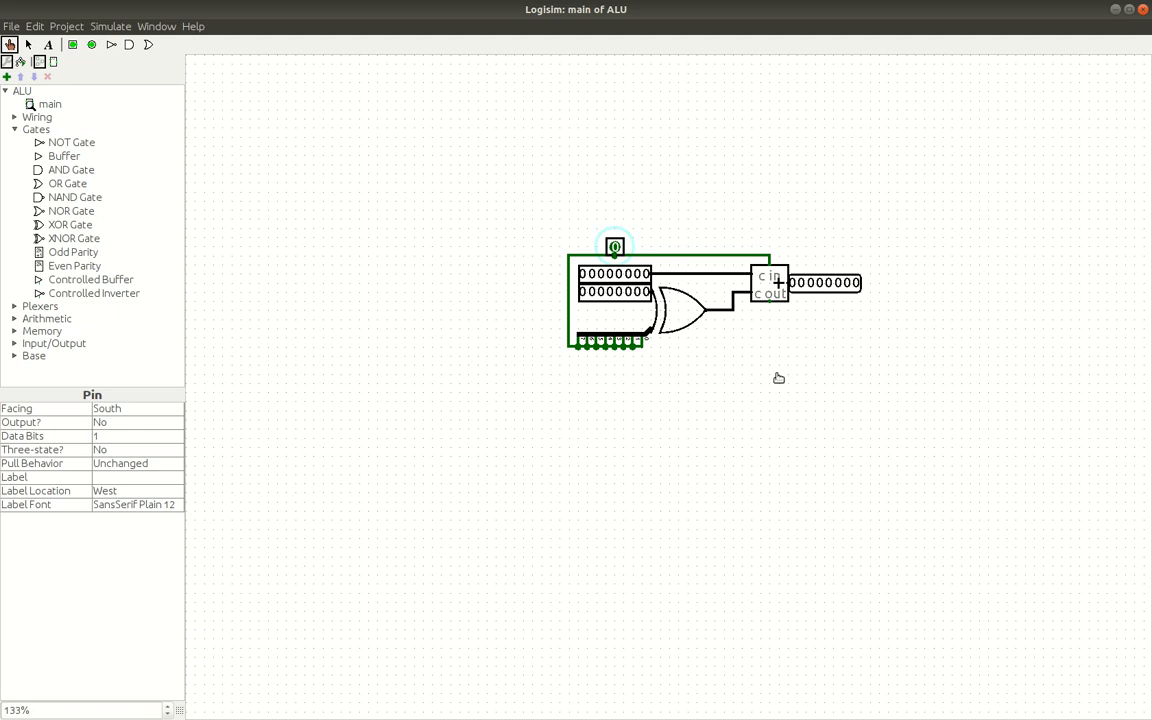
{"action": "mouse_move", "coordinate": [679, 415]}
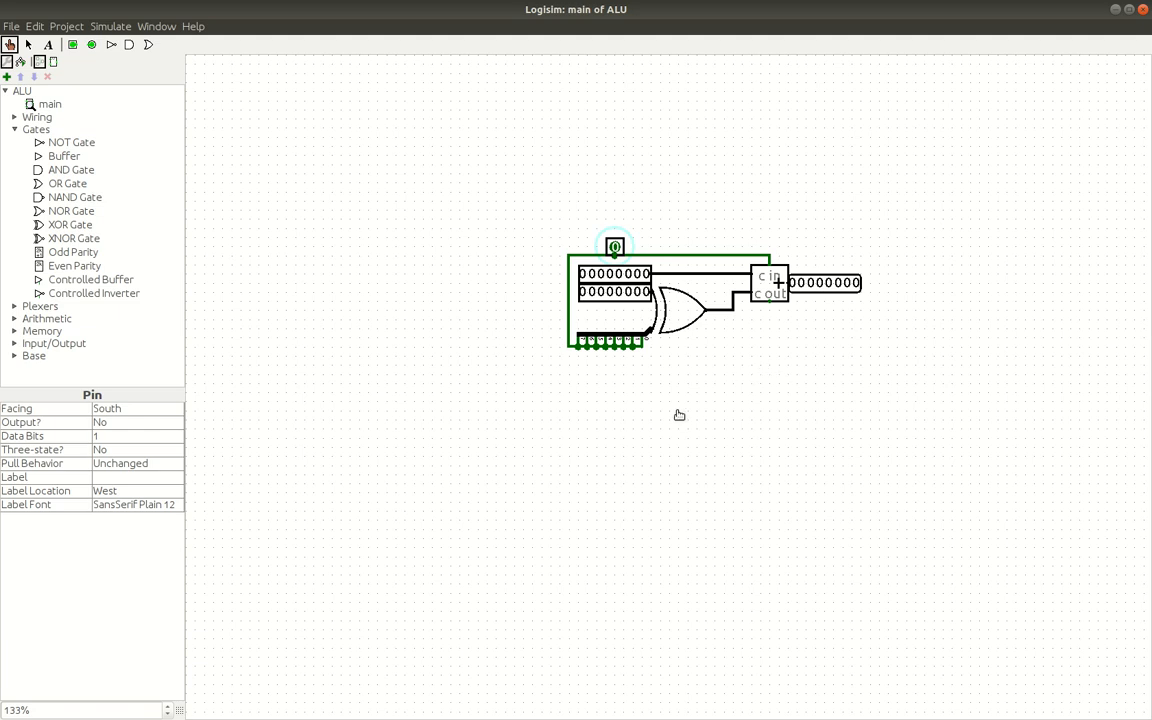
{"action": "mouse_move", "coordinate": [657, 310]}
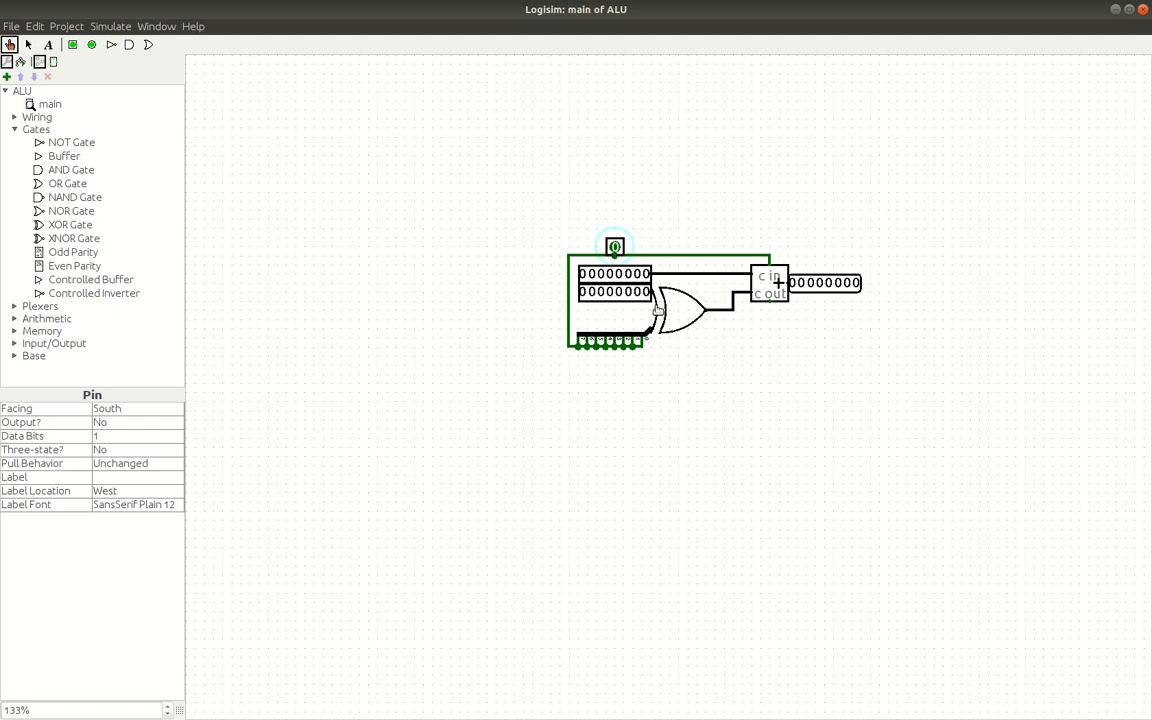
{"action": "mouse_move", "coordinate": [780, 290]}
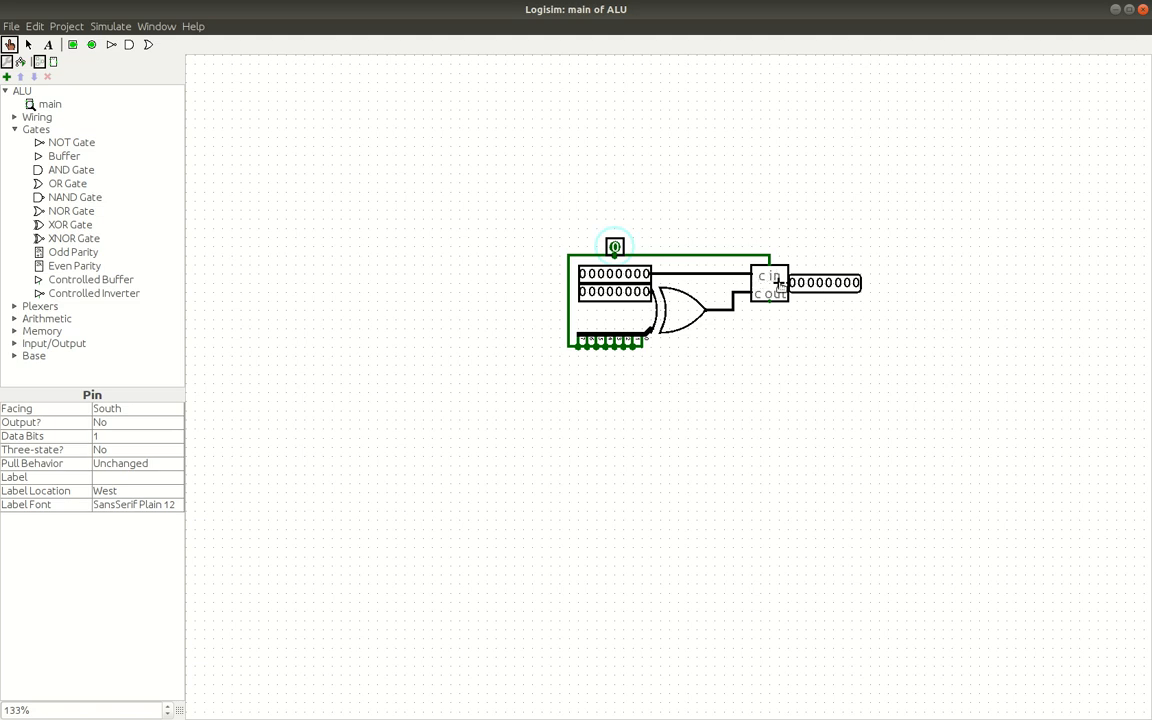
{"action": "mouse_move", "coordinate": [775, 288]}
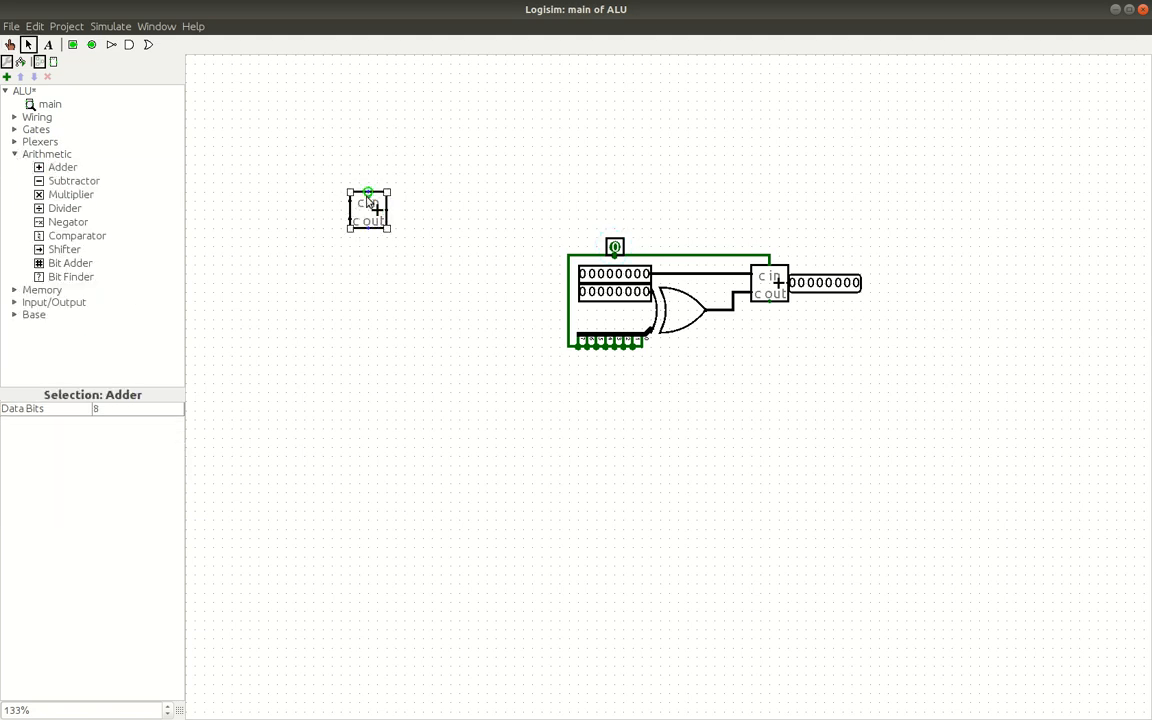
{"action": "mouse_move", "coordinate": [340, 214]}
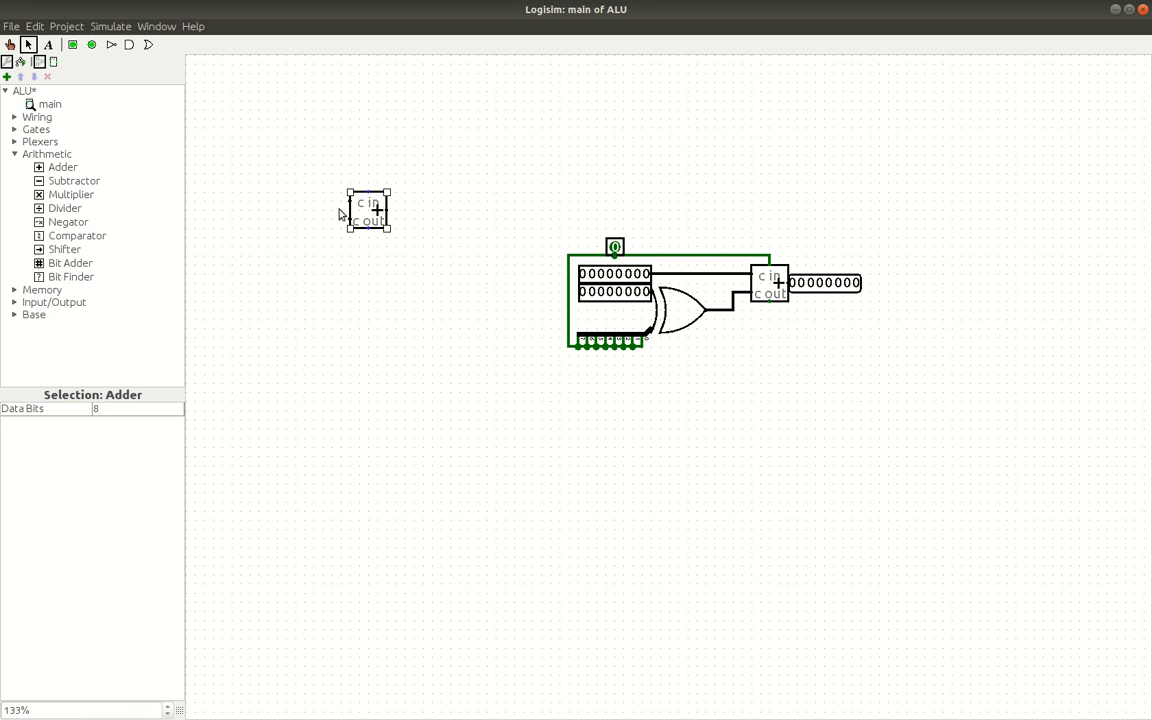
{"action": "mouse_move", "coordinate": [345, 210]}
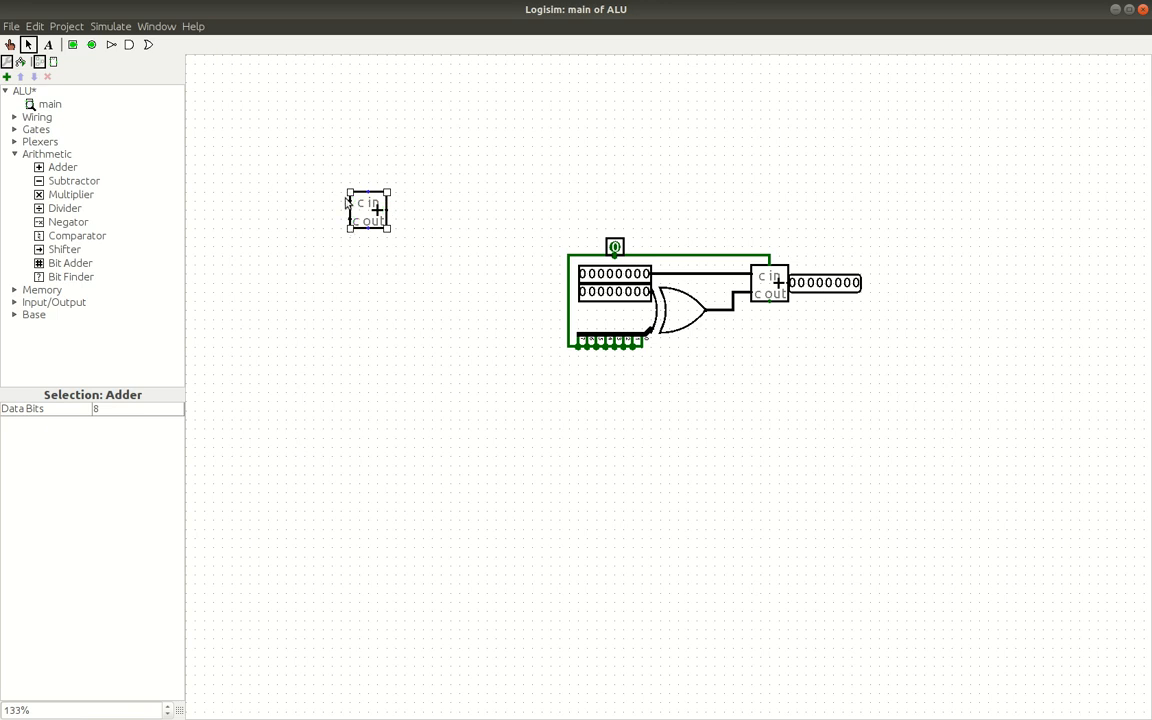
Delete the second 8-bit adder from the canvas.
{"action": "left_click", "coordinate": [364, 216]}
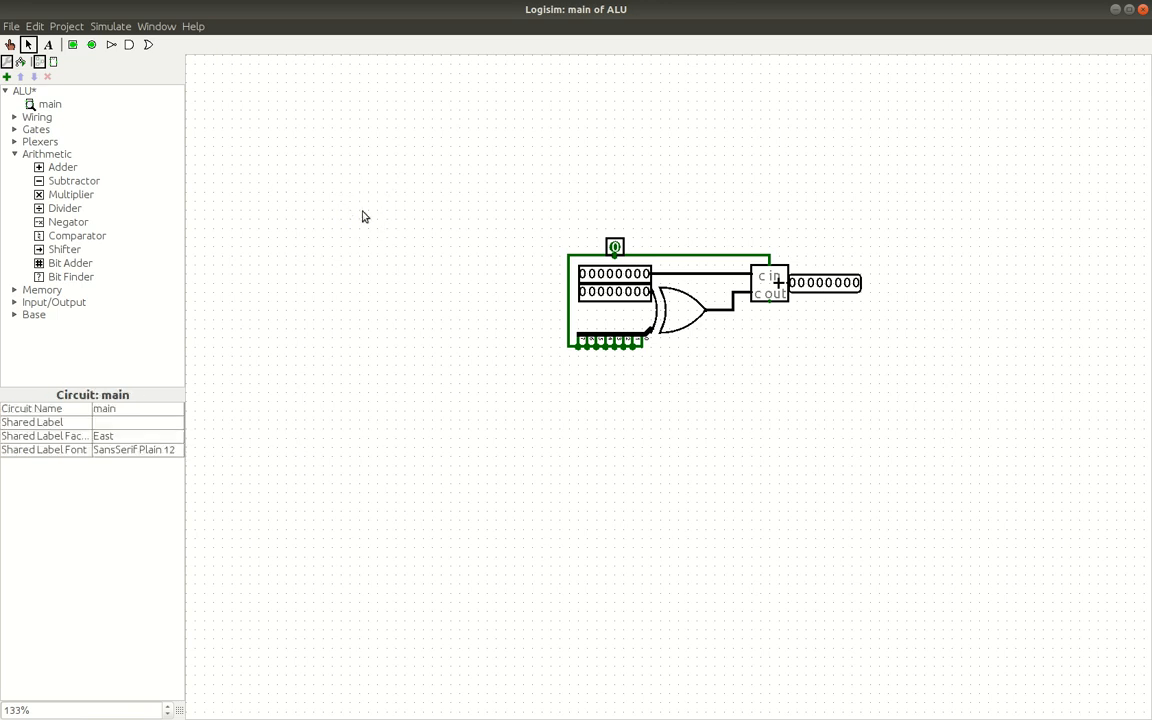
{"action": "mouse_move", "coordinate": [213, 176]}
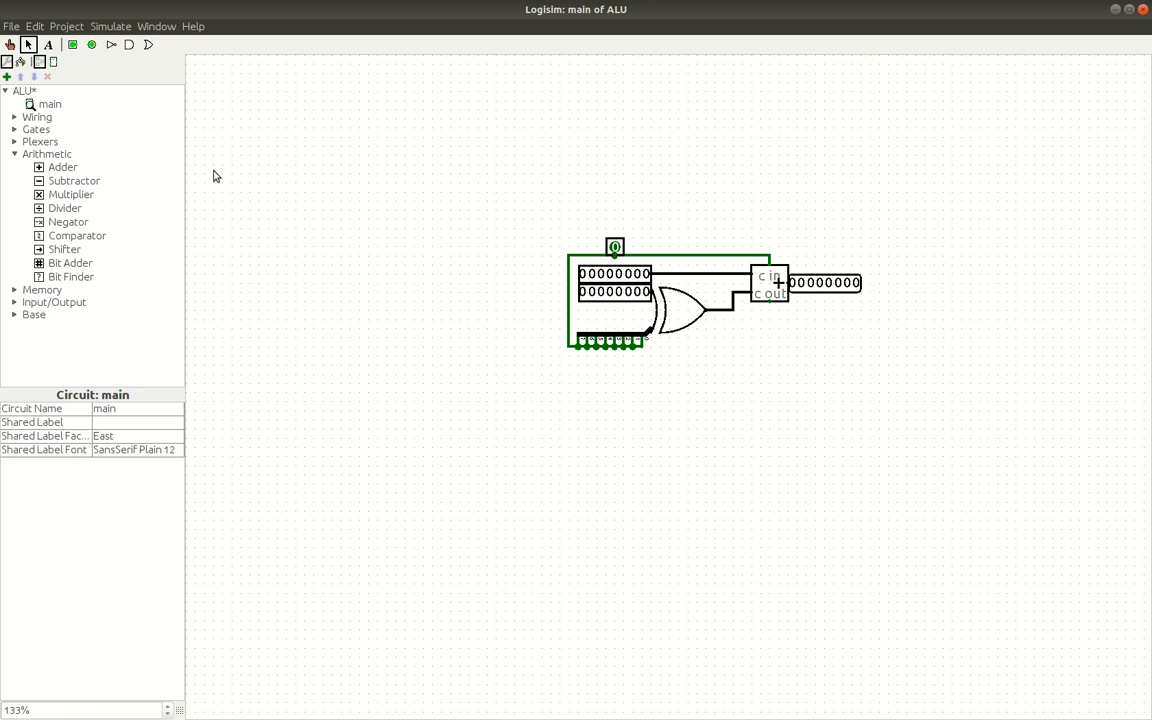
{"action": "mouse_move", "coordinate": [760, 282]}
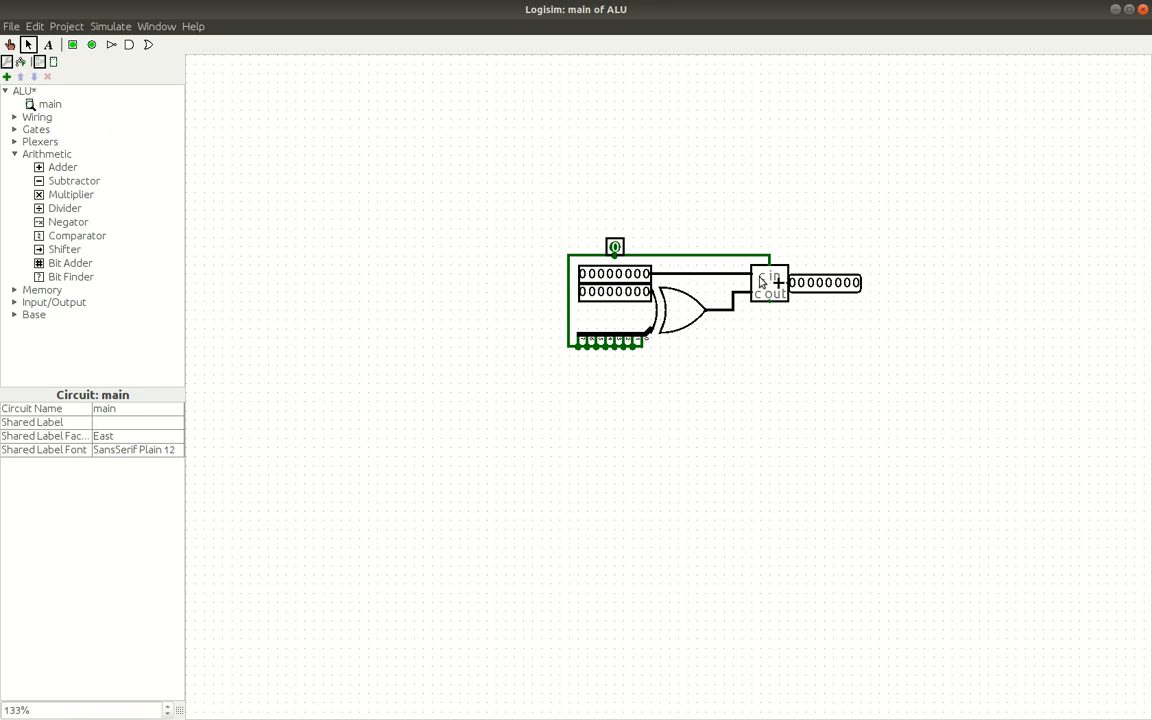
{"action": "mouse_move", "coordinate": [762, 283]}
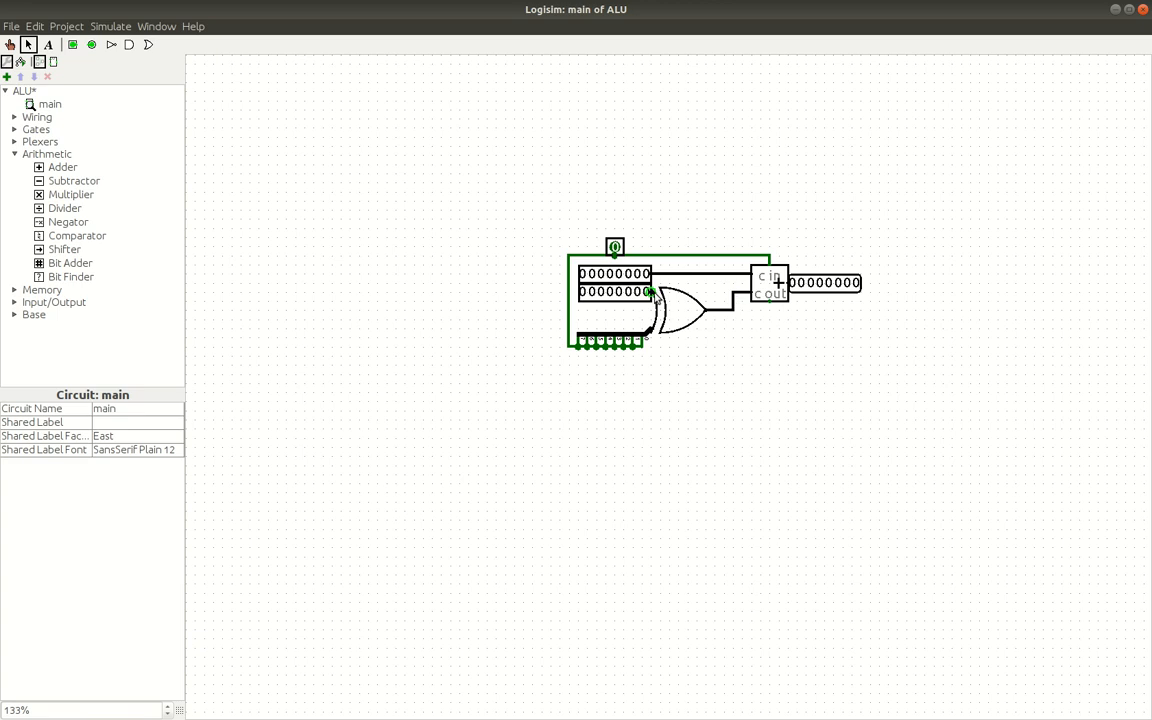
{"action": "mouse_move", "coordinate": [708, 315]}
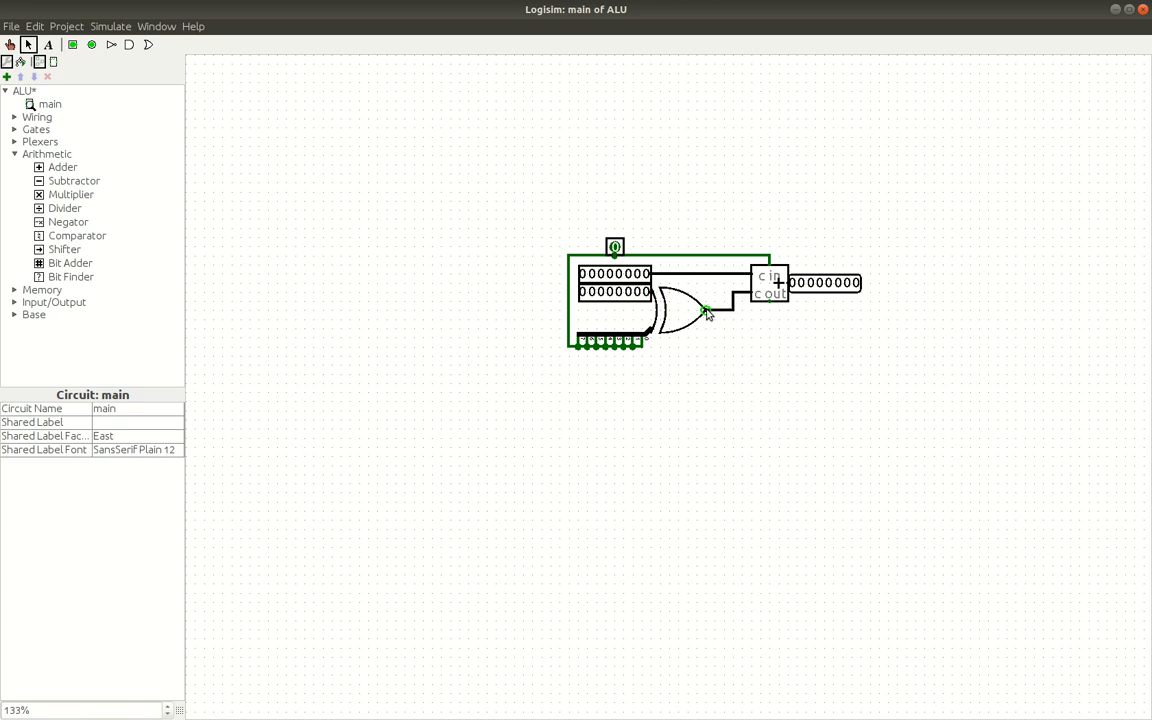
{"action": "mouse_move", "coordinate": [750, 298]}
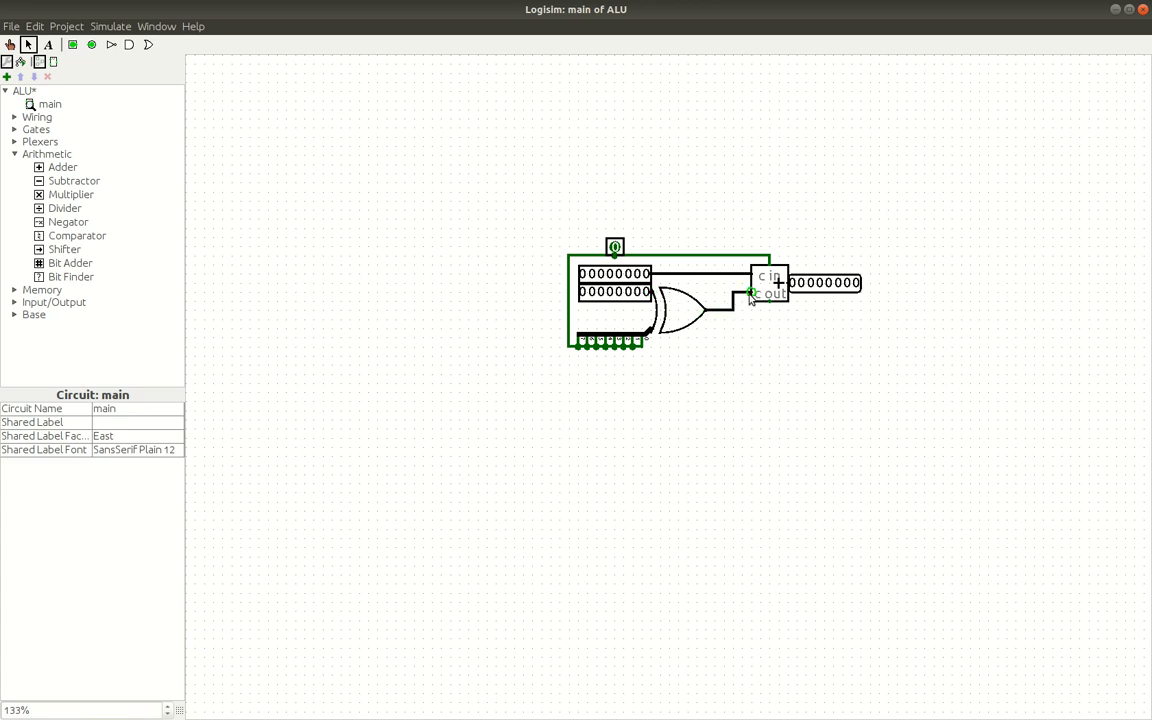
{"action": "mouse_move", "coordinate": [157, 118]}
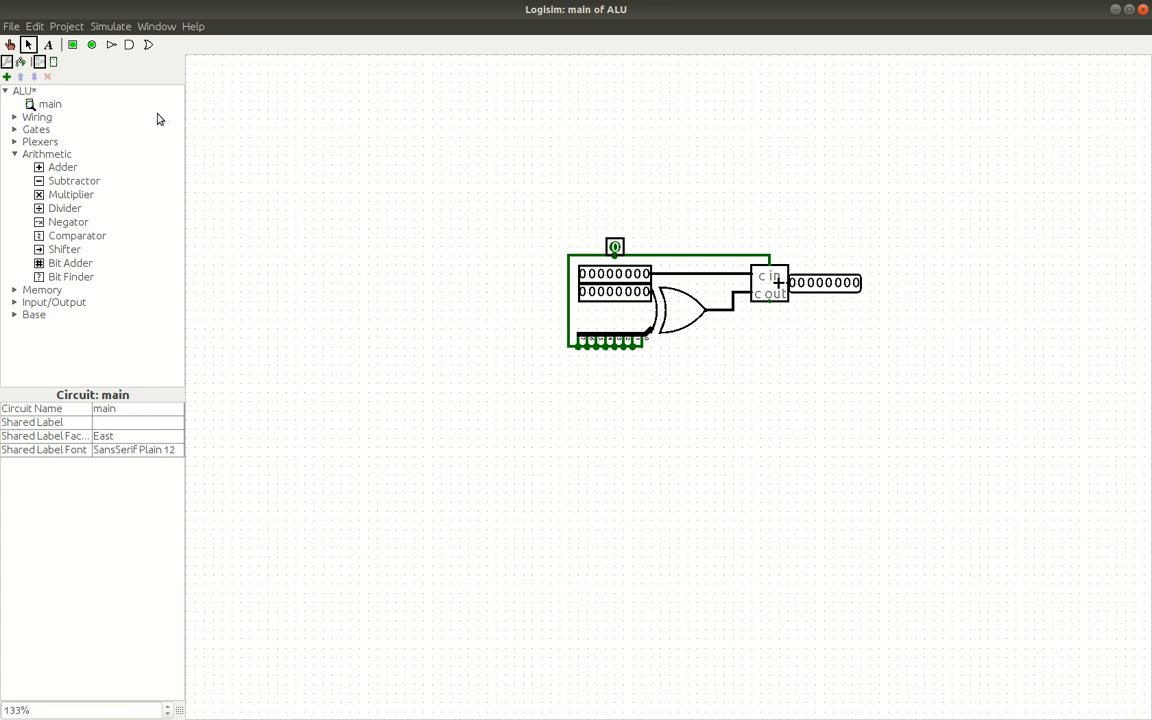
With the Poke tool, toggle input bits to test adding 5 and 3 giving 8.
{"action": "left_click", "coordinate": [10, 44]}
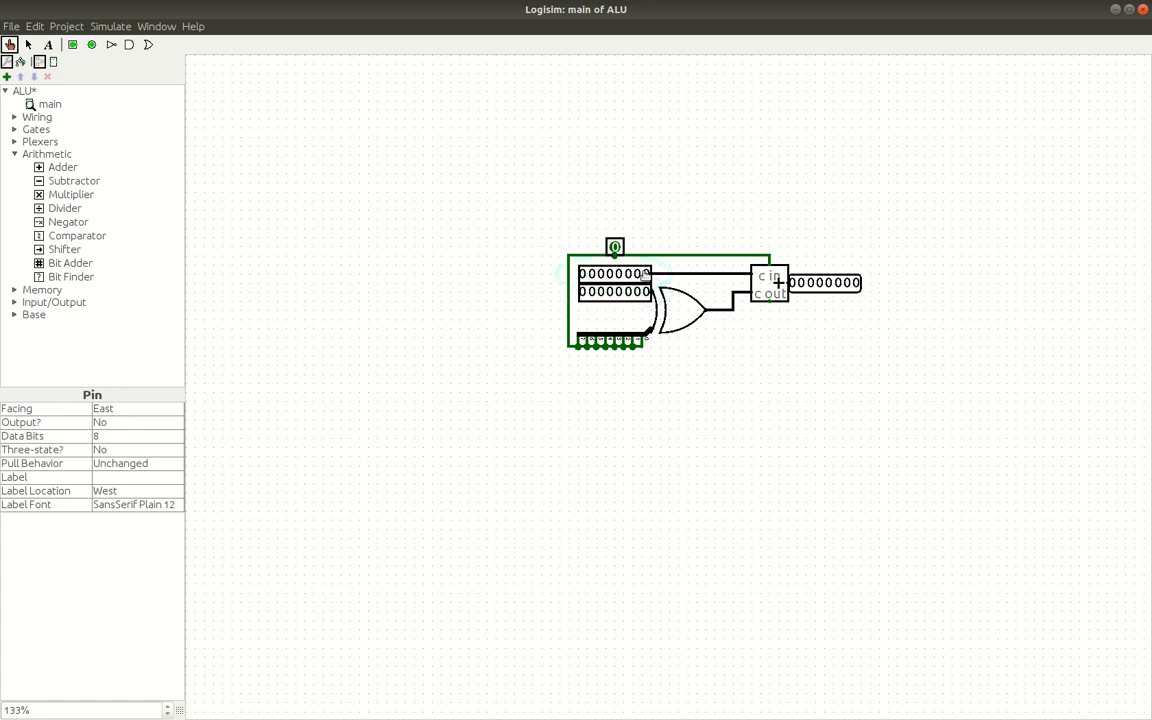
{"action": "left_click", "coordinate": [645, 291]}
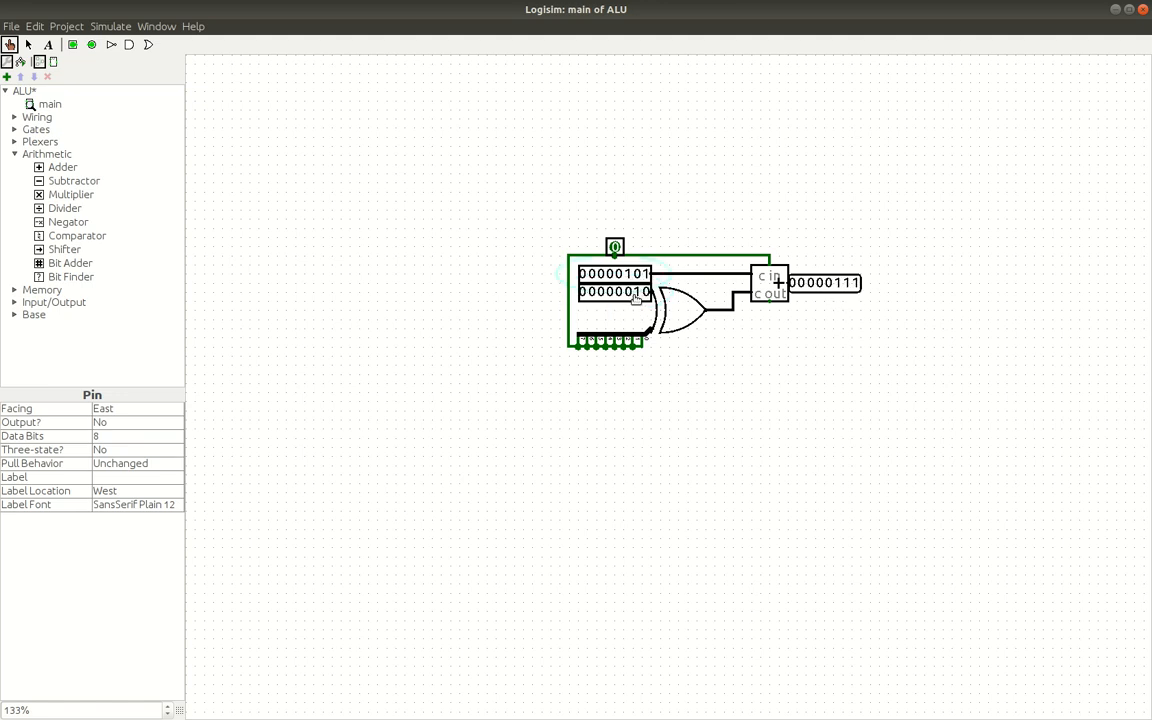
{"action": "left_click", "coordinate": [637, 291]}
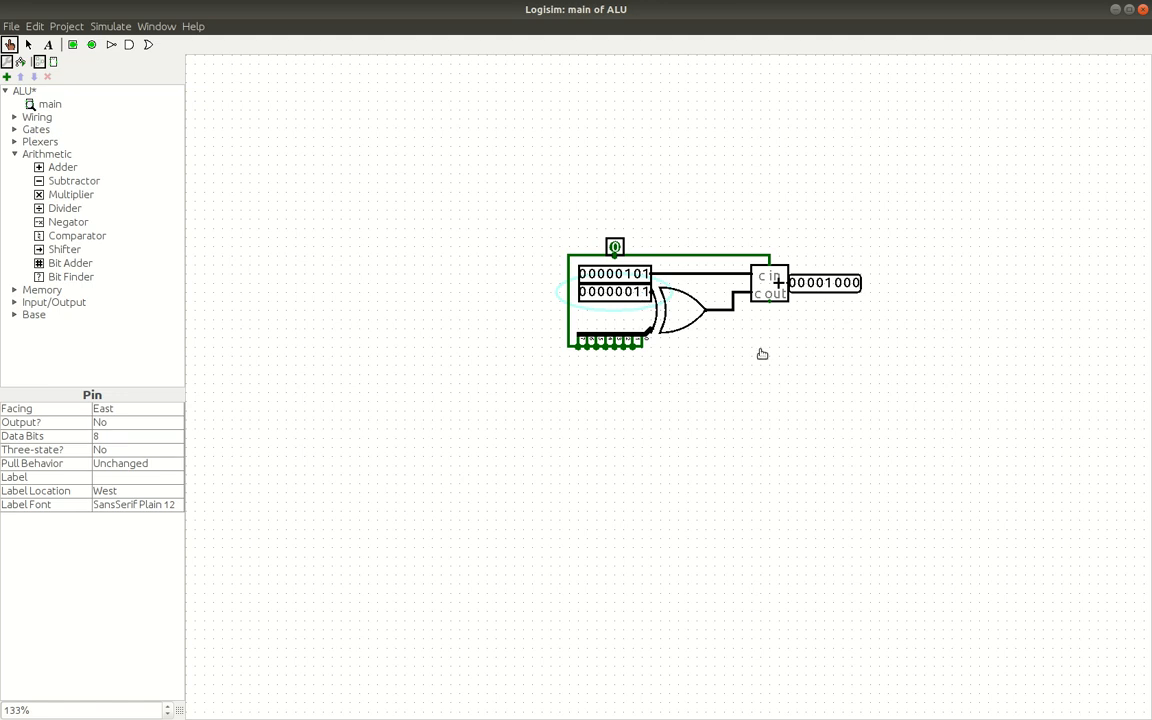
{"action": "left_click", "coordinate": [642, 292]}
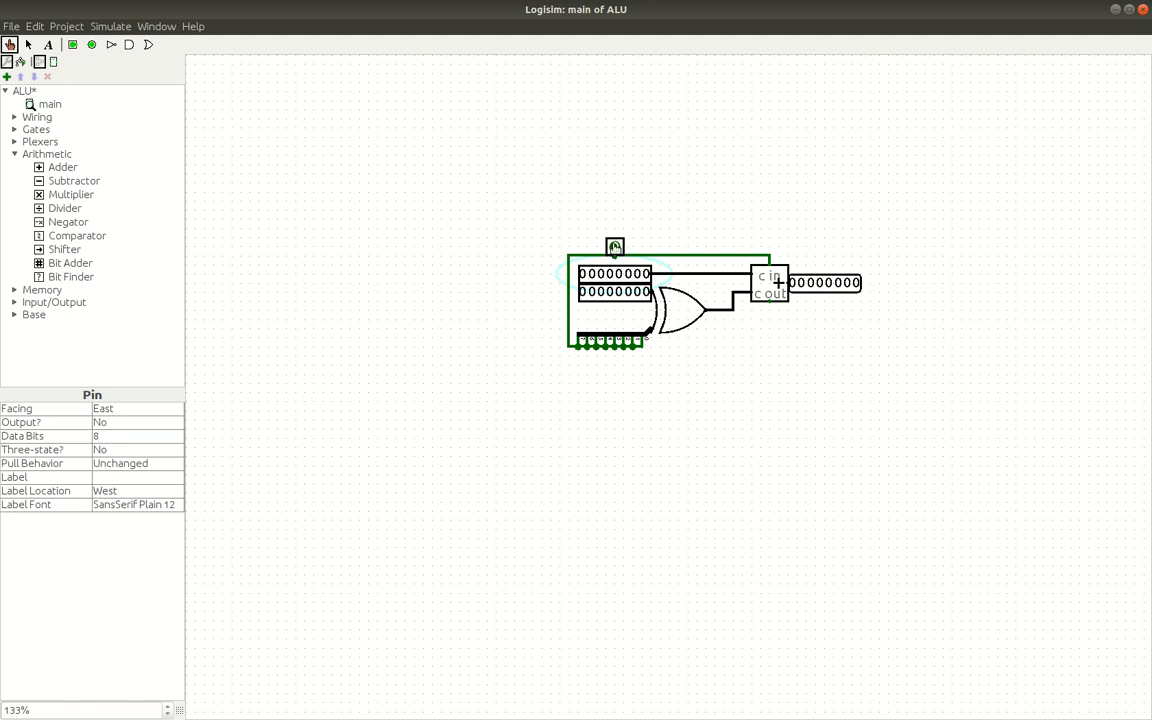
Set the control pin to 1 and poke input bits to compute 7 minus 1 equals 6.
{"action": "left_click", "coordinate": [615, 247]}
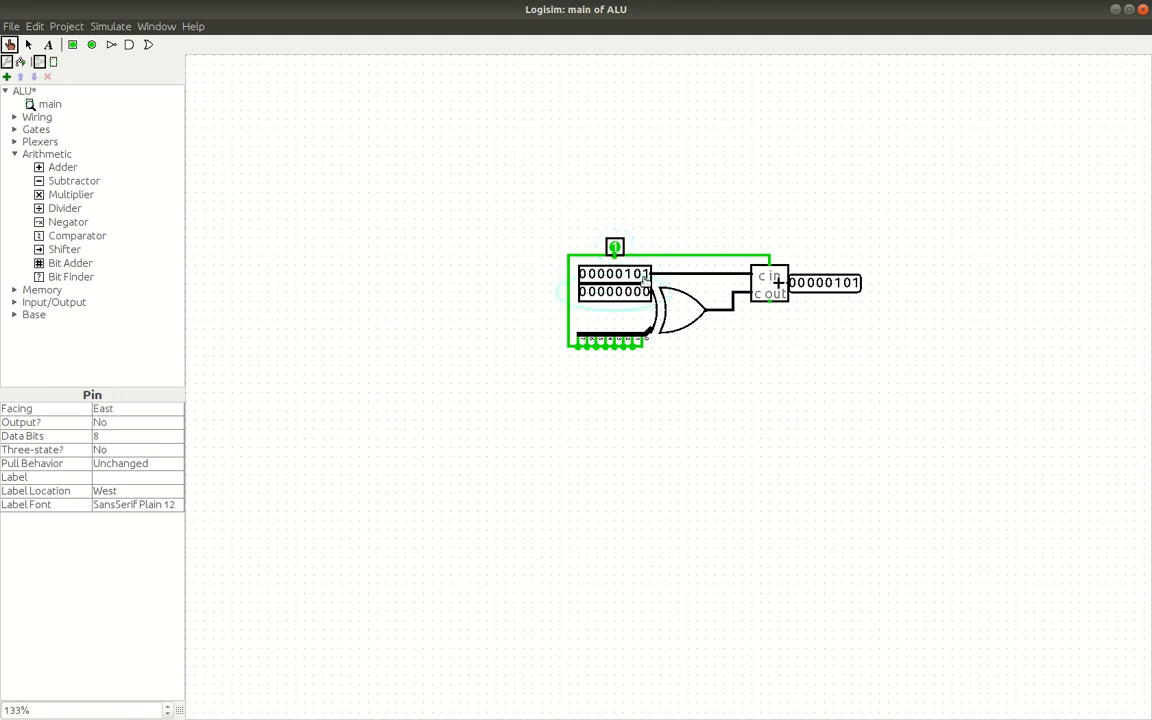
{"action": "left_click", "coordinate": [625, 275]}
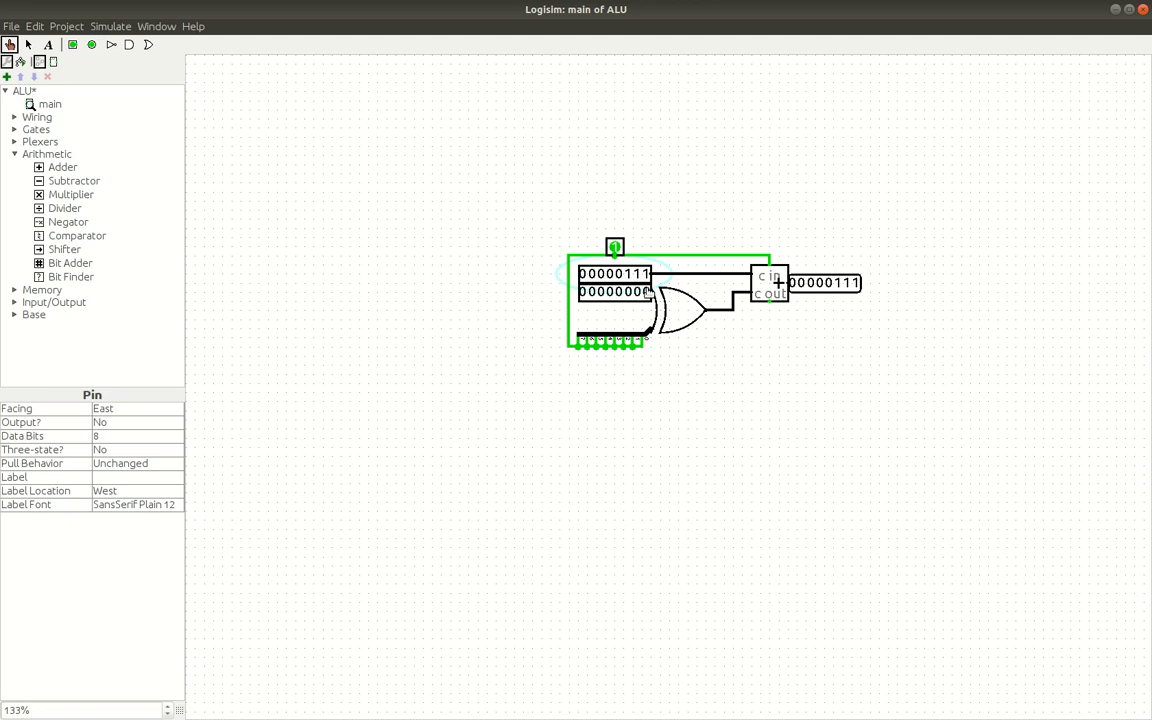
{"action": "left_click", "coordinate": [622, 292]}
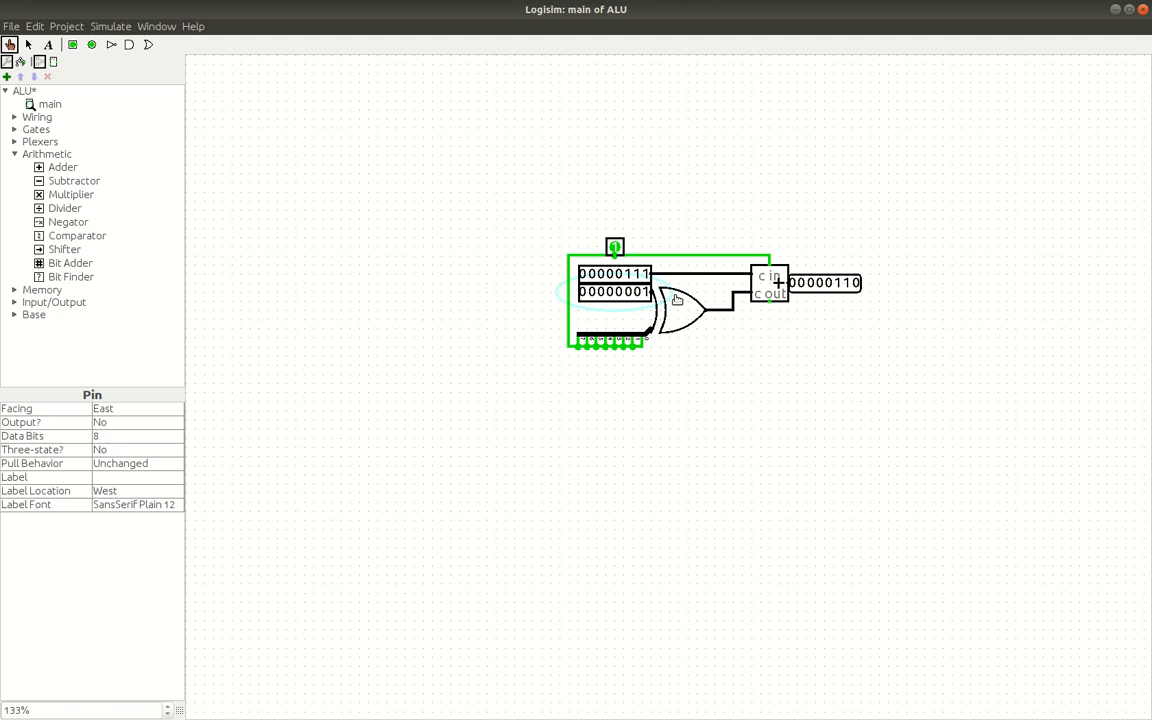
{"action": "mouse_move", "coordinate": [841, 293]}
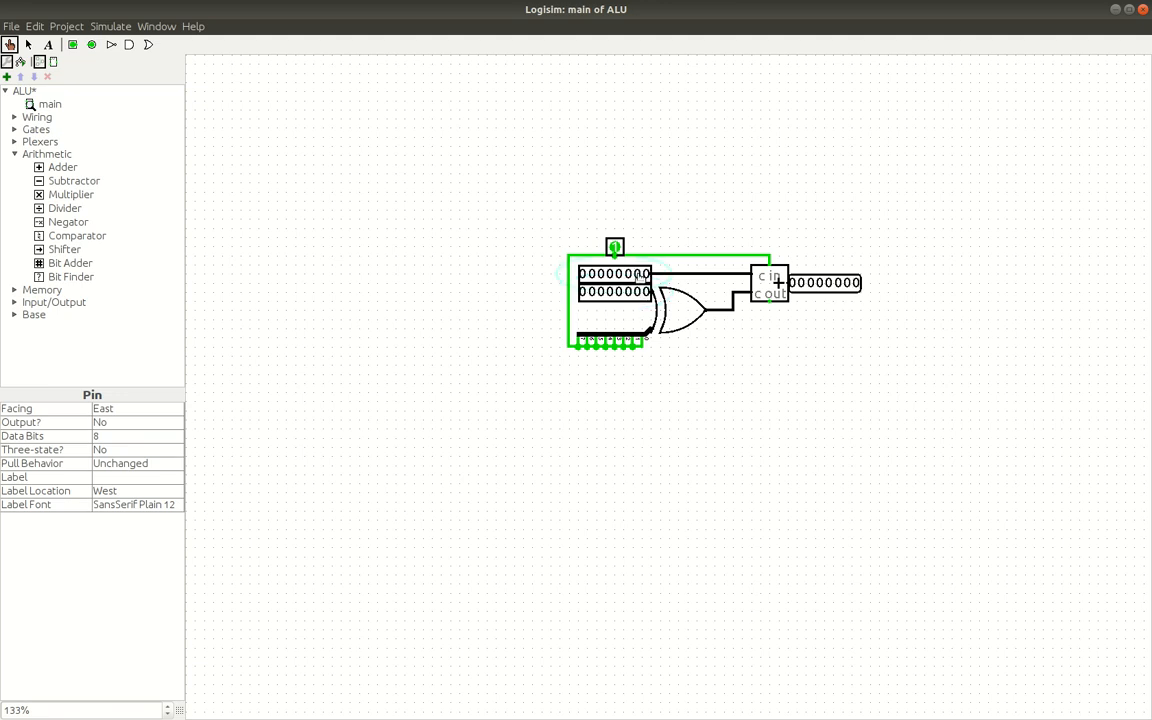
Set the control pin back to 0 and expand the Wiring and Gates folders.
{"action": "left_click", "coordinate": [615, 247]}
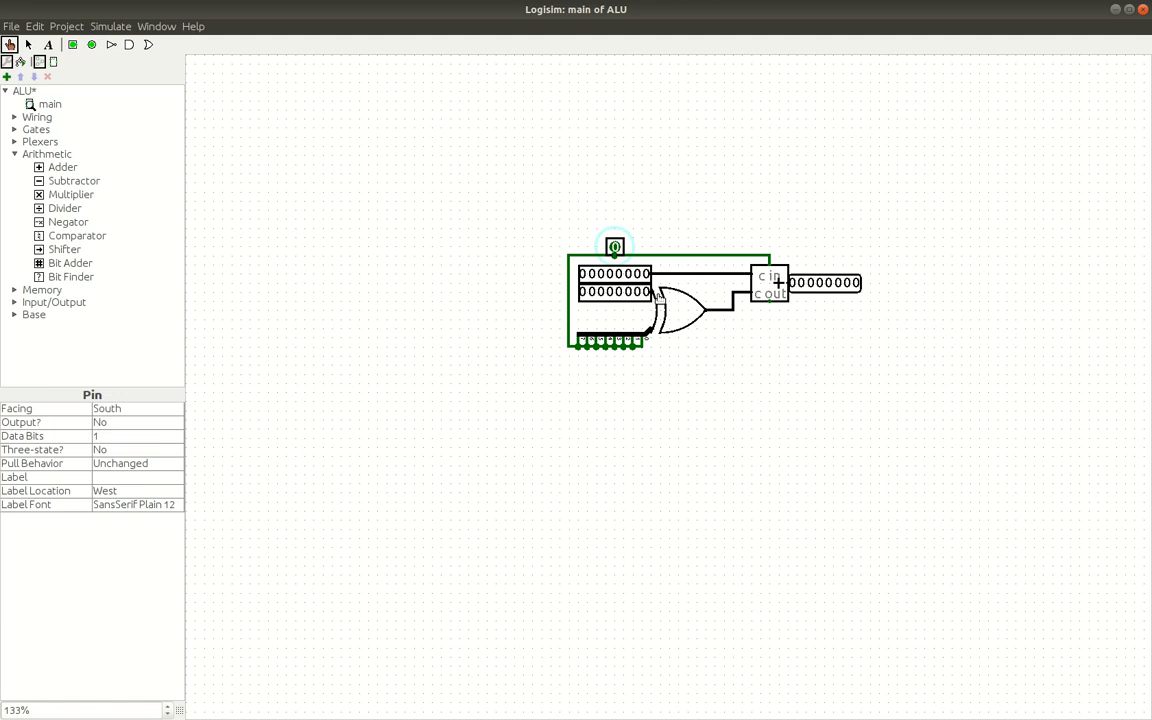
{"action": "mouse_move", "coordinate": [652, 337]}
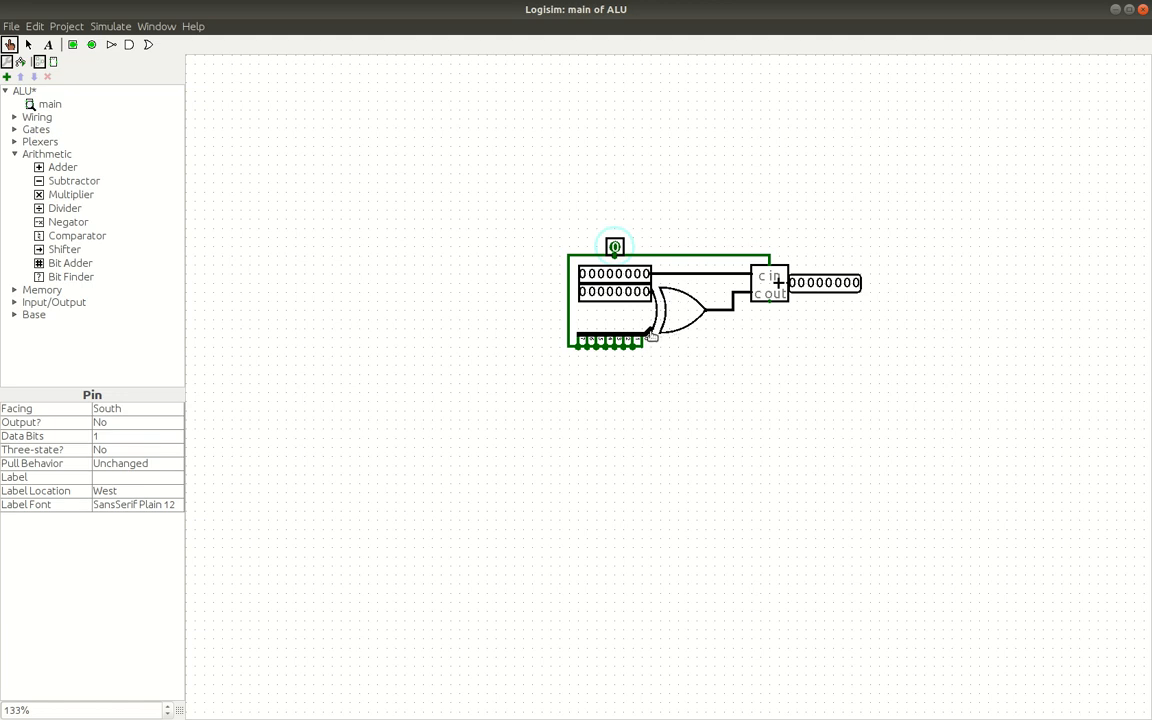
{"action": "left_click", "coordinate": [15, 117]}
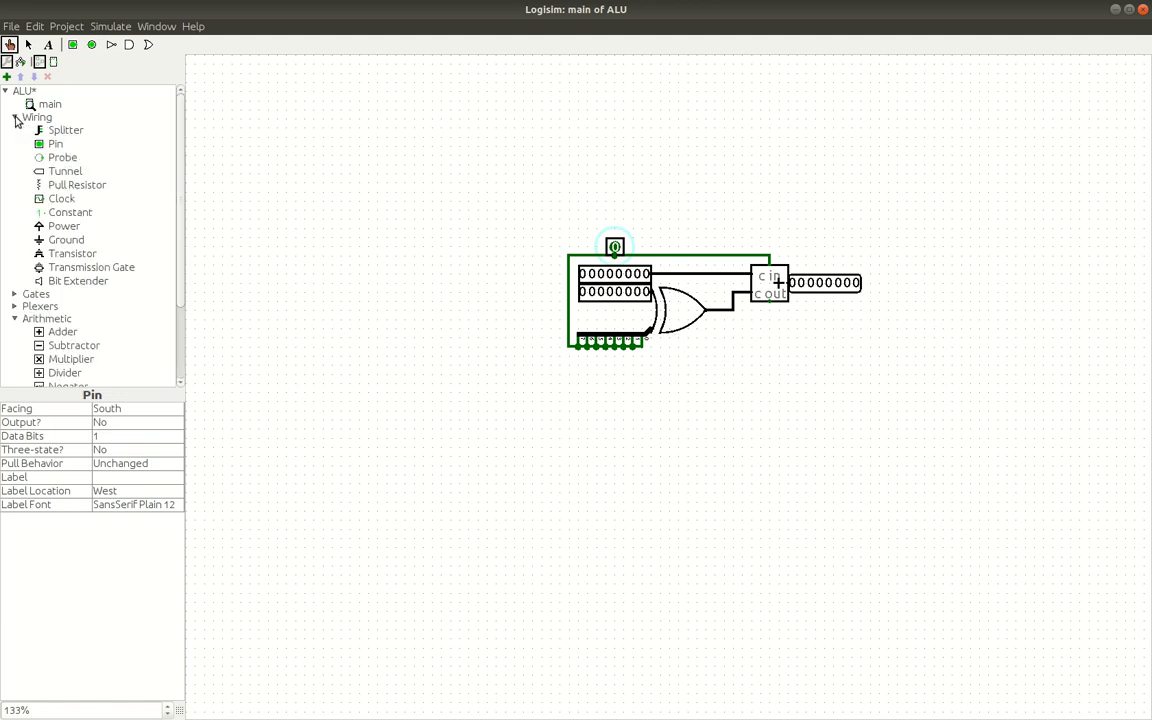
{"action": "left_click", "coordinate": [15, 117]}
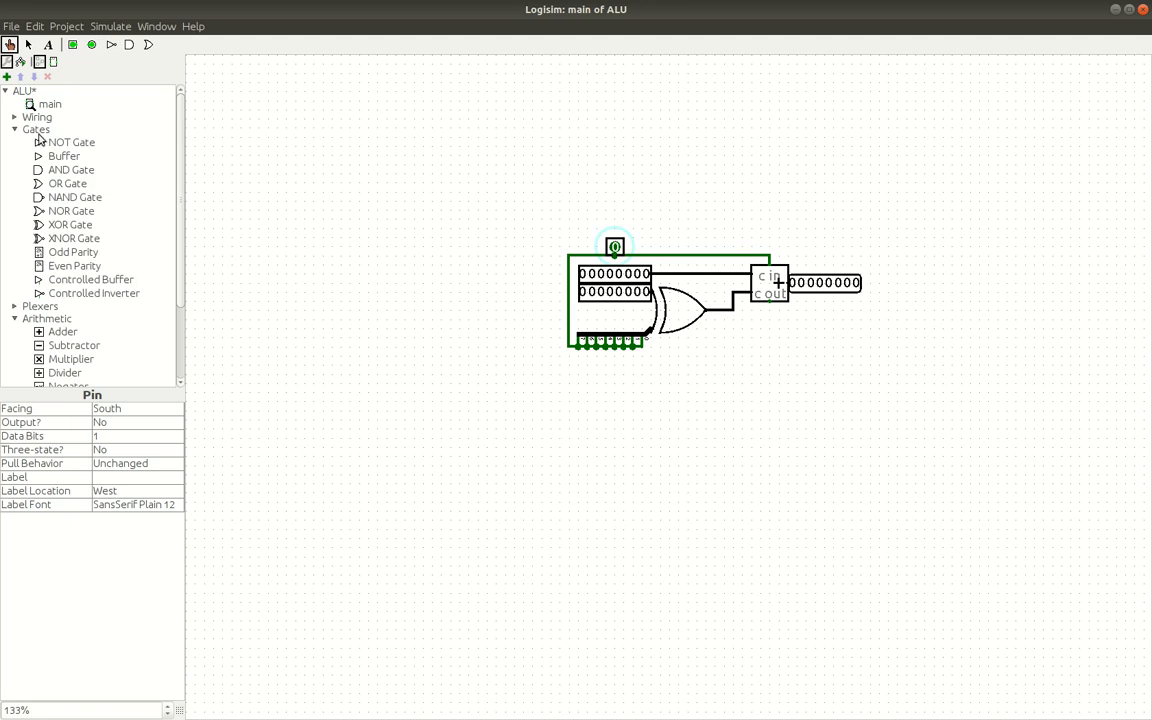
{"action": "mouse_move", "coordinate": [783, 352]}
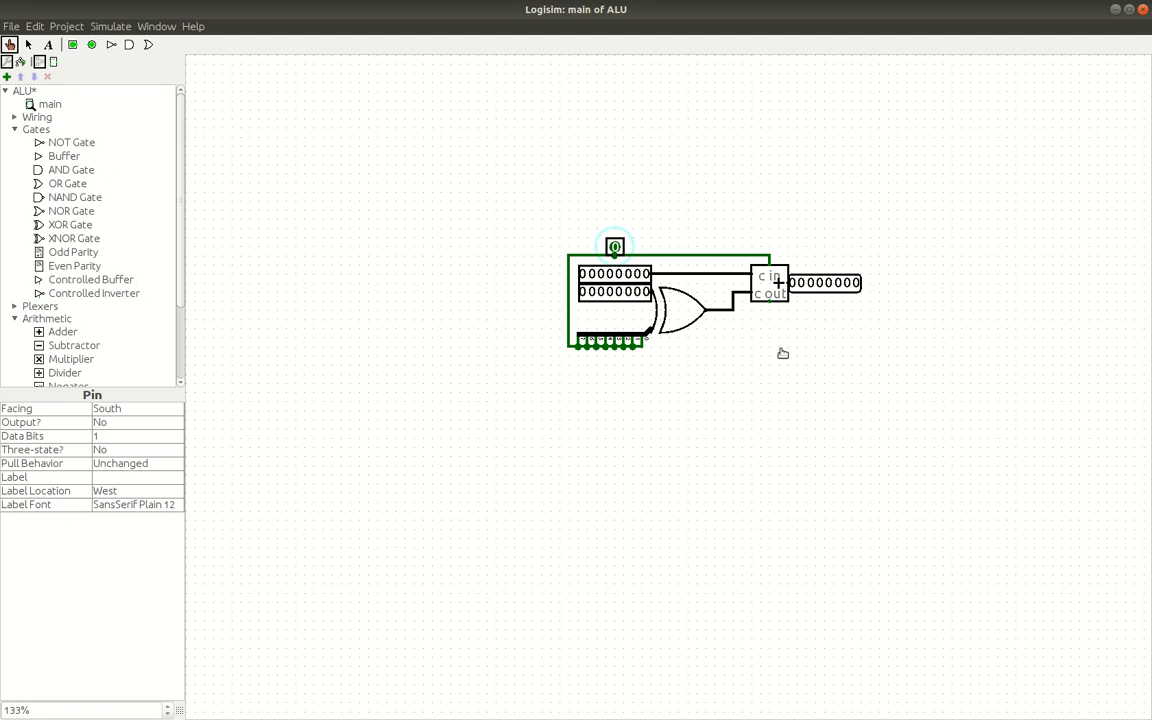
{"action": "mouse_move", "coordinate": [640, 296]}
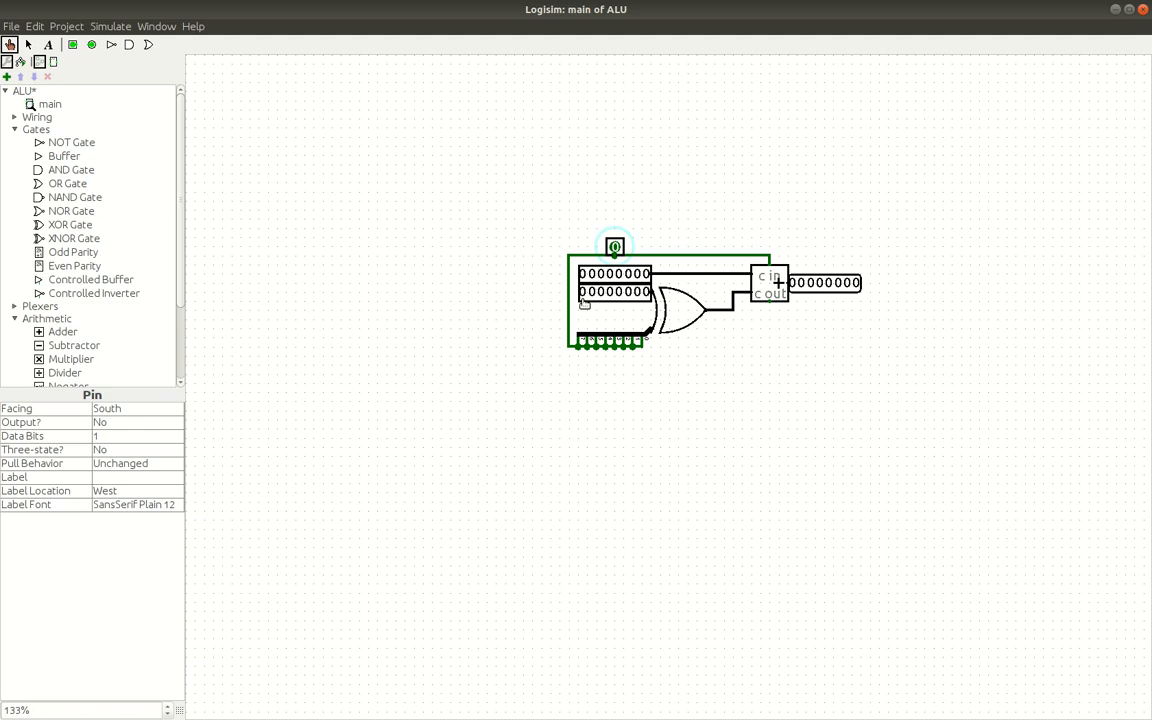
{"action": "mouse_move", "coordinate": [549, 362]}
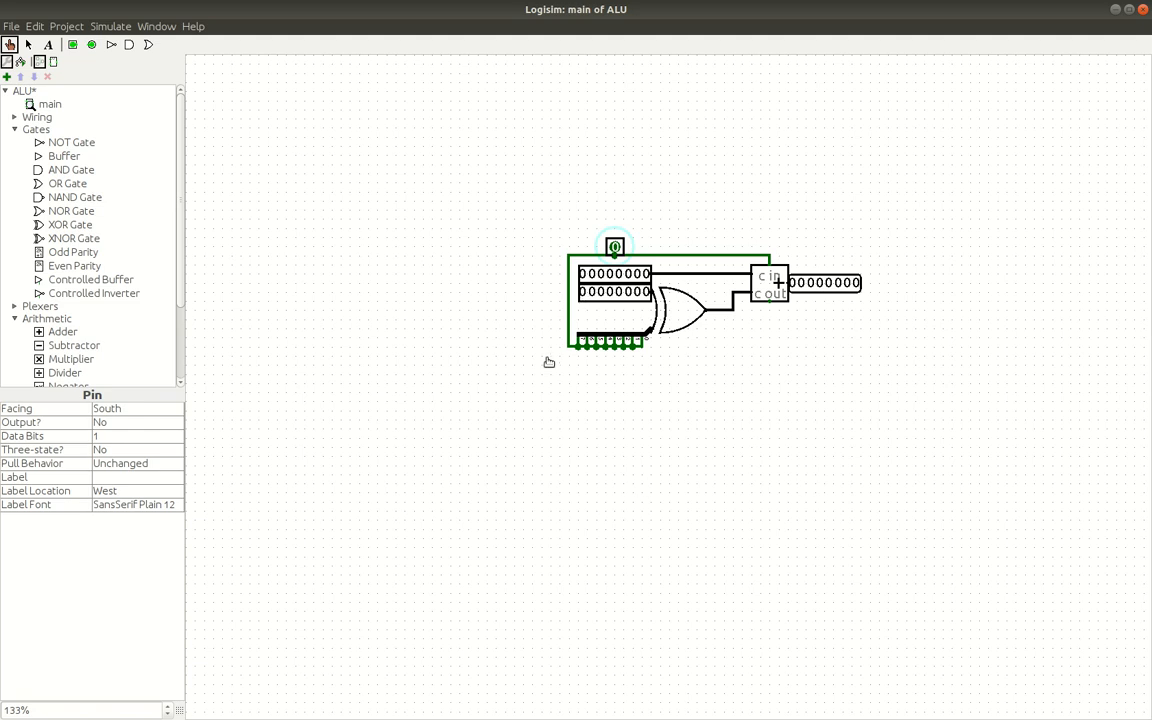
{"action": "mouse_move", "coordinate": [687, 217]}
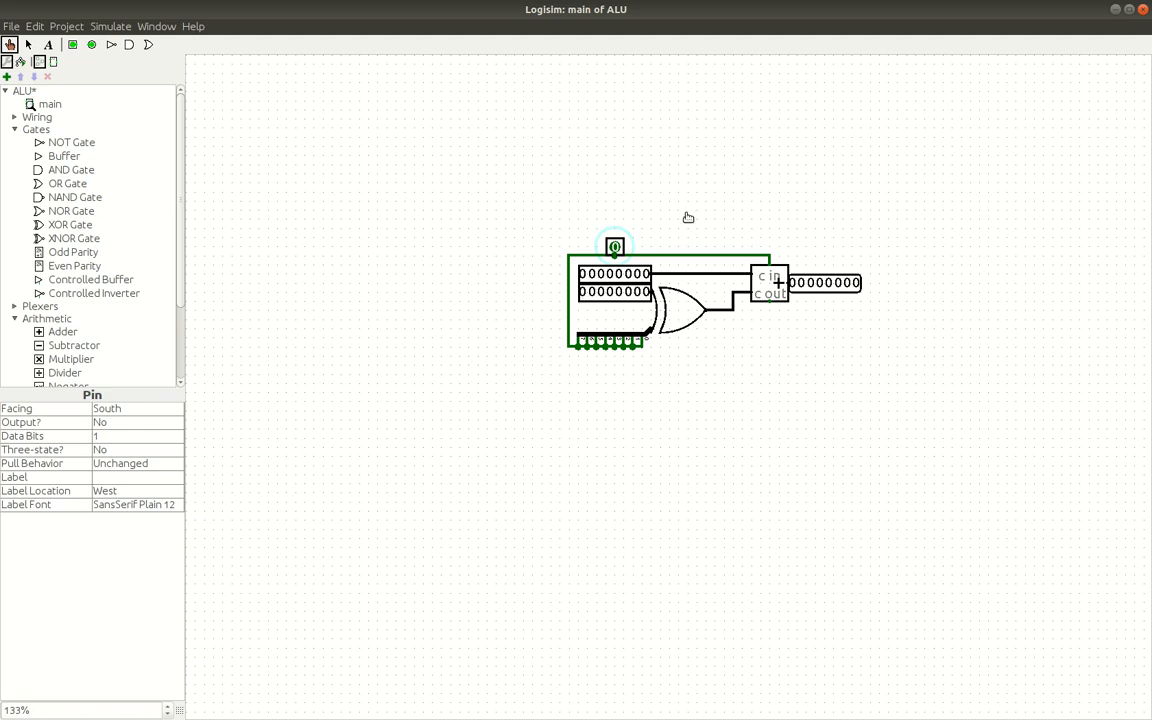
{"action": "mouse_move", "coordinate": [561, 315]}
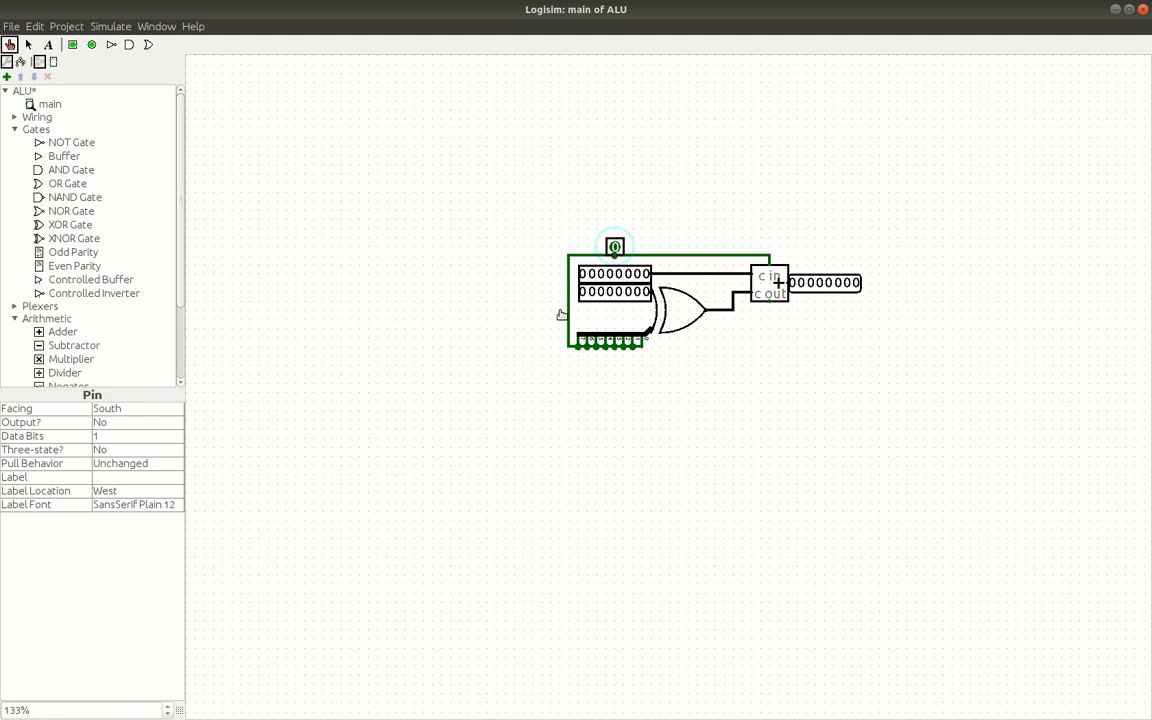
{"action": "mouse_move", "coordinate": [641, 317]}
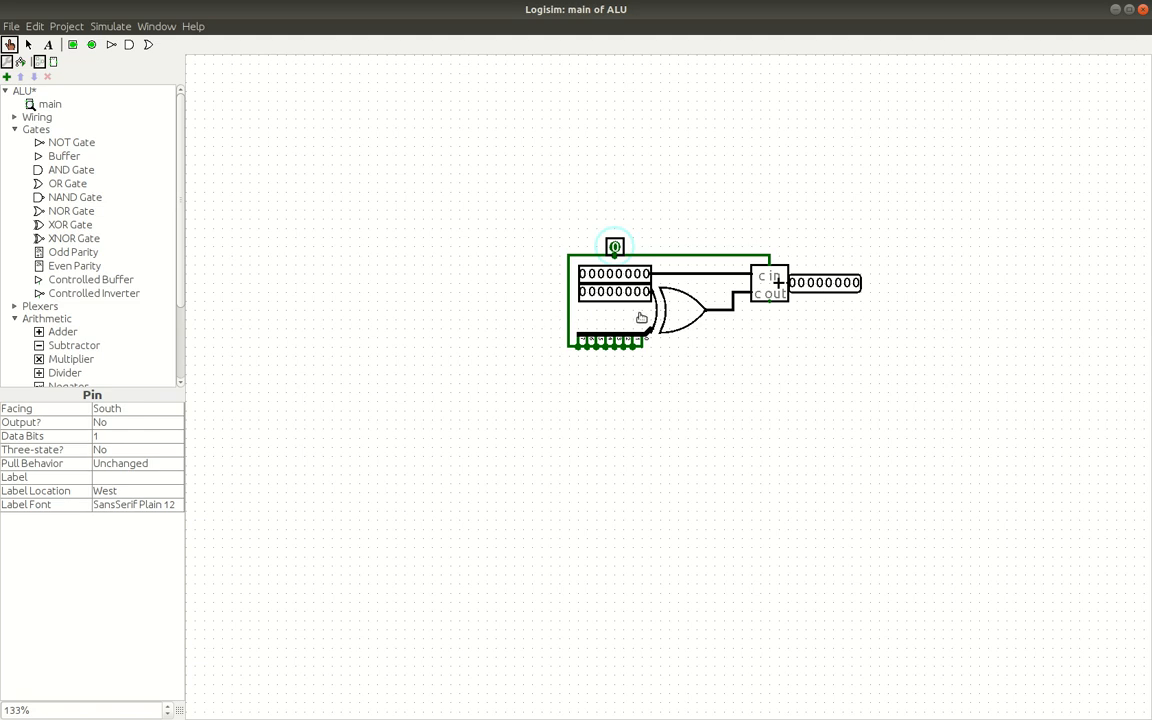
{"action": "mouse_move", "coordinate": [629, 298]}
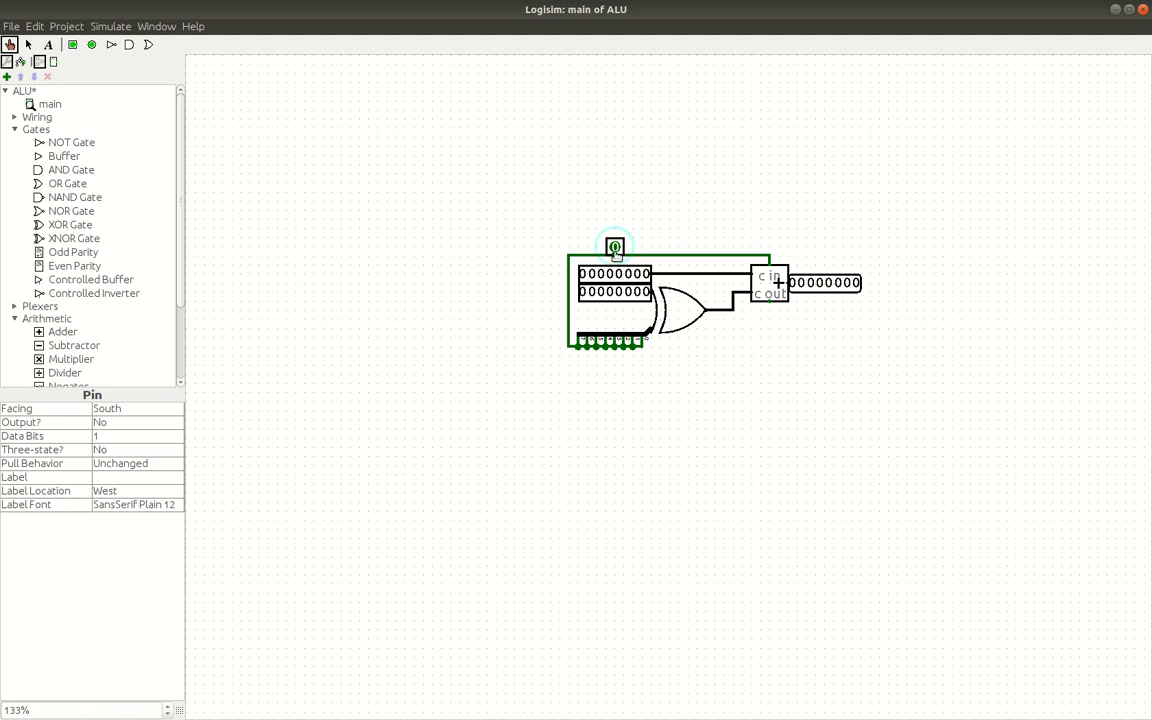
{"action": "mouse_move", "coordinate": [708, 315]}
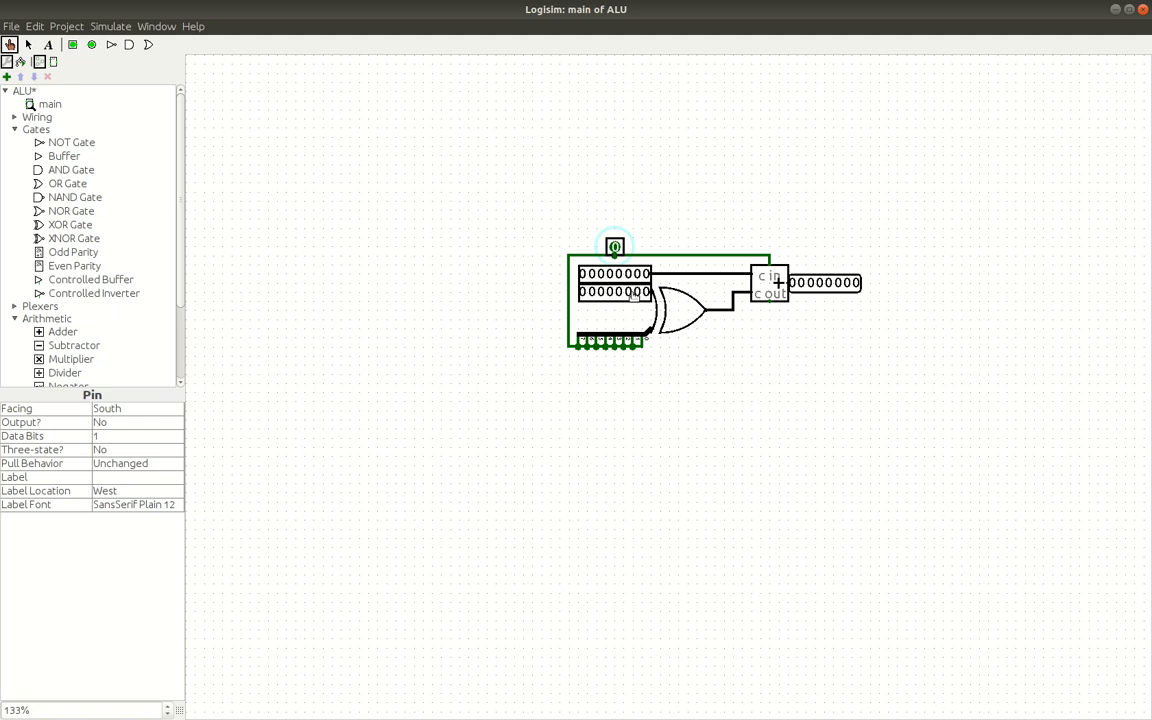
{"action": "mouse_move", "coordinate": [767, 259]}
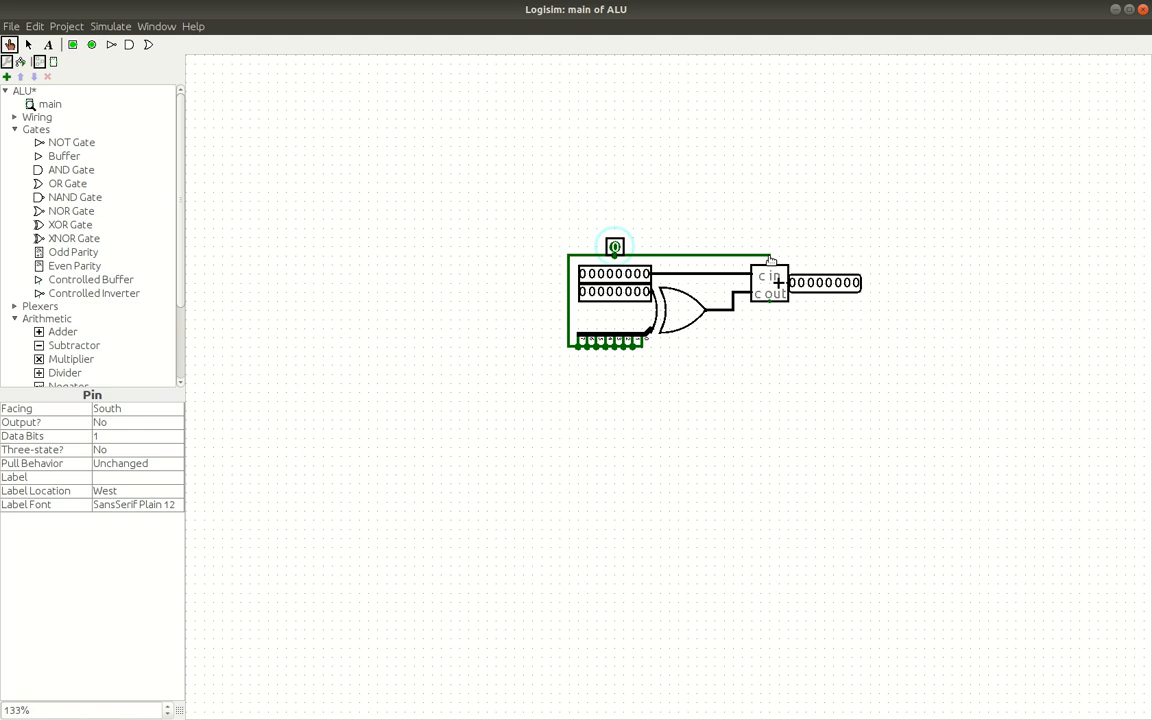
{"action": "mouse_move", "coordinate": [364, 151]}
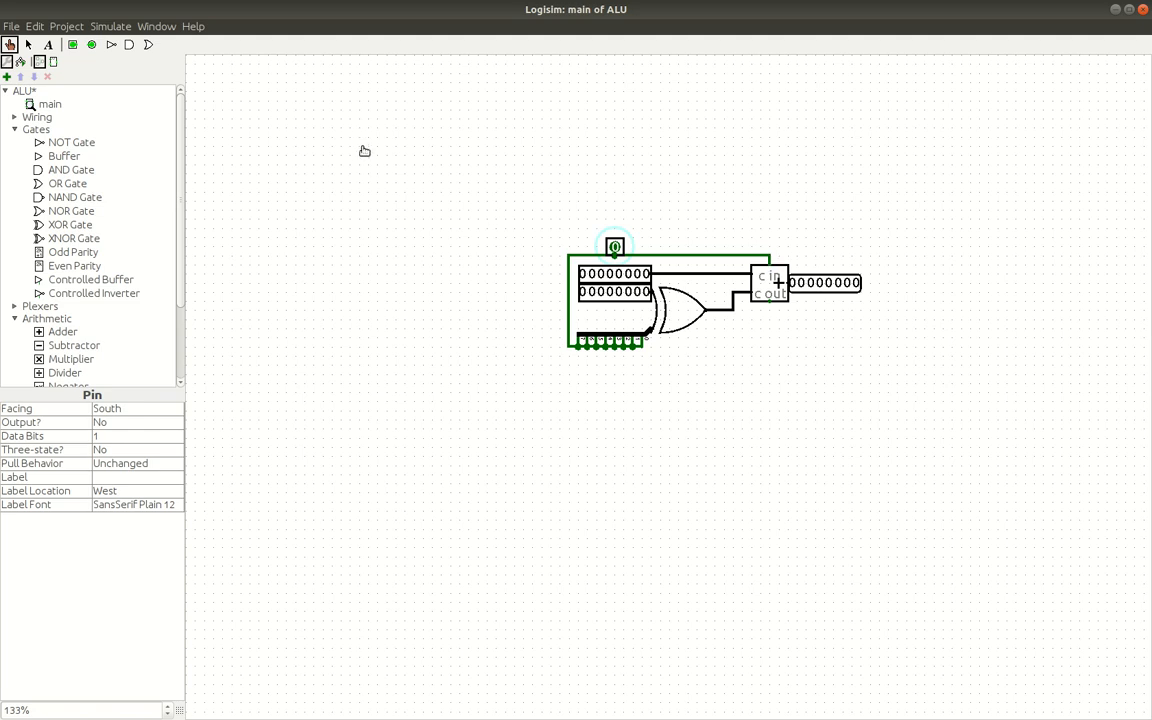